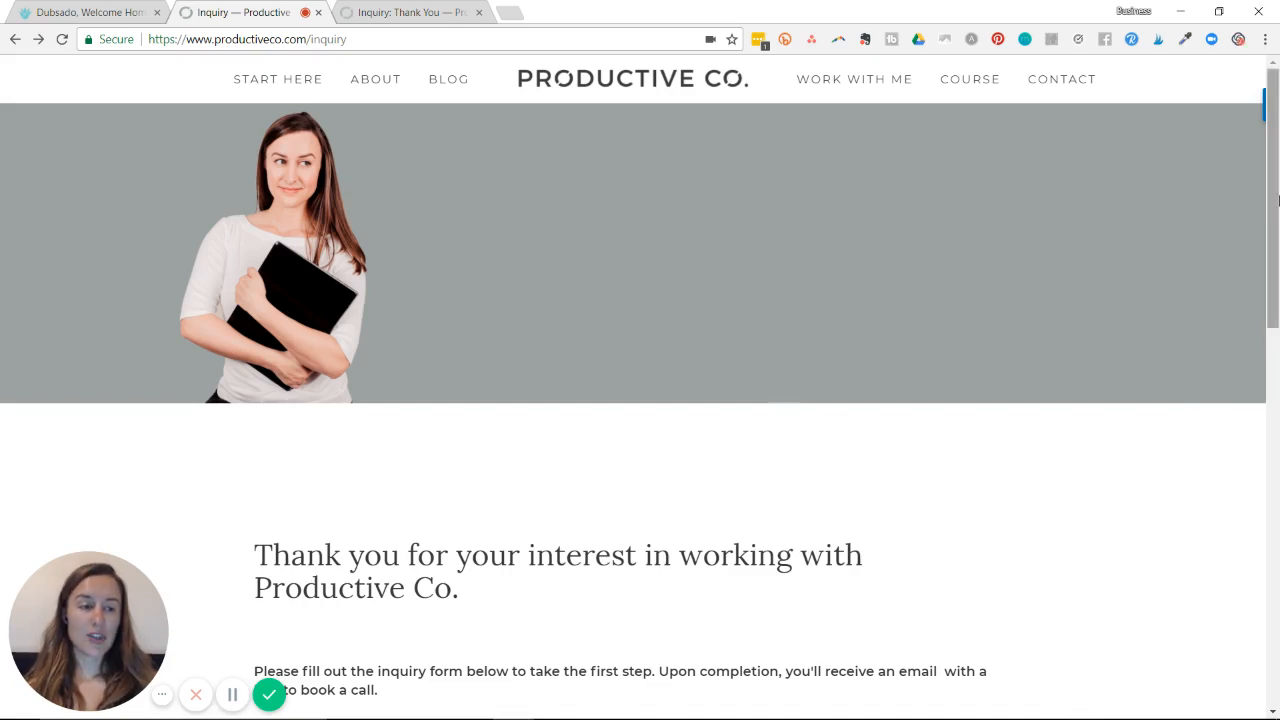
# Step: Scroll the productiveco.com/inquiry page down to the empty form fields and Submit button
pyautogui.scroll(-3)
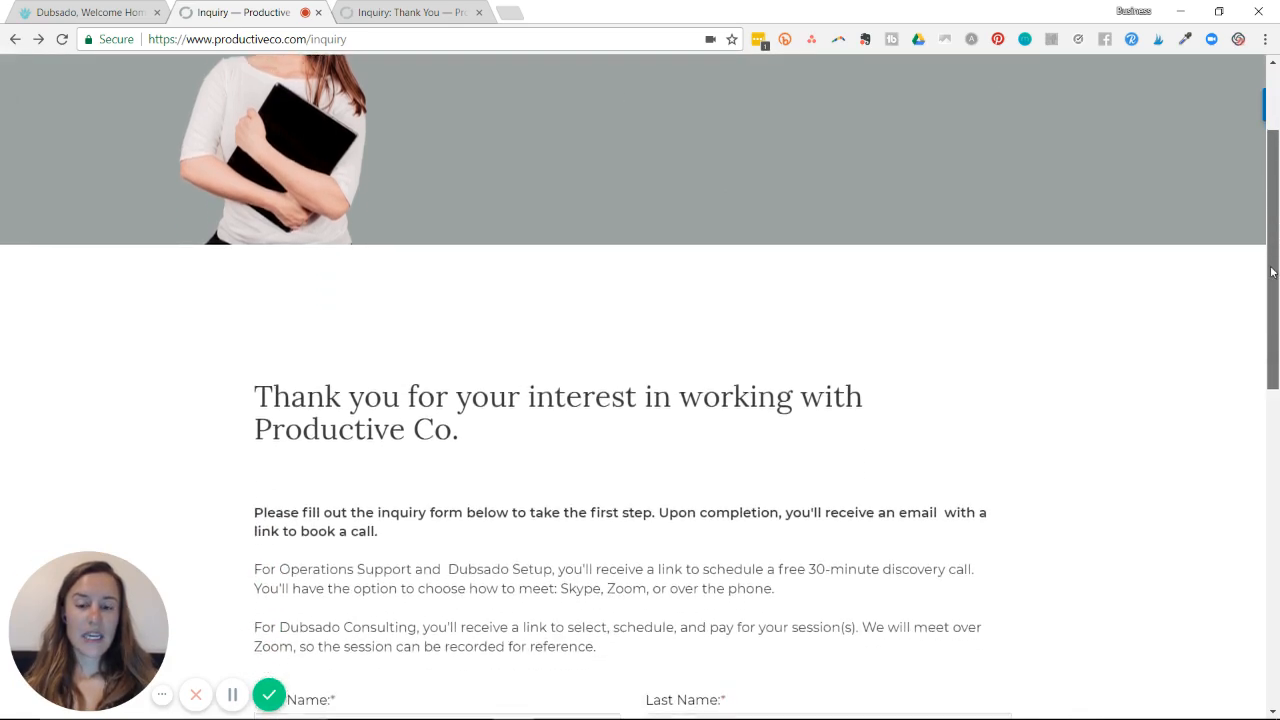
pyautogui.scroll(-3)
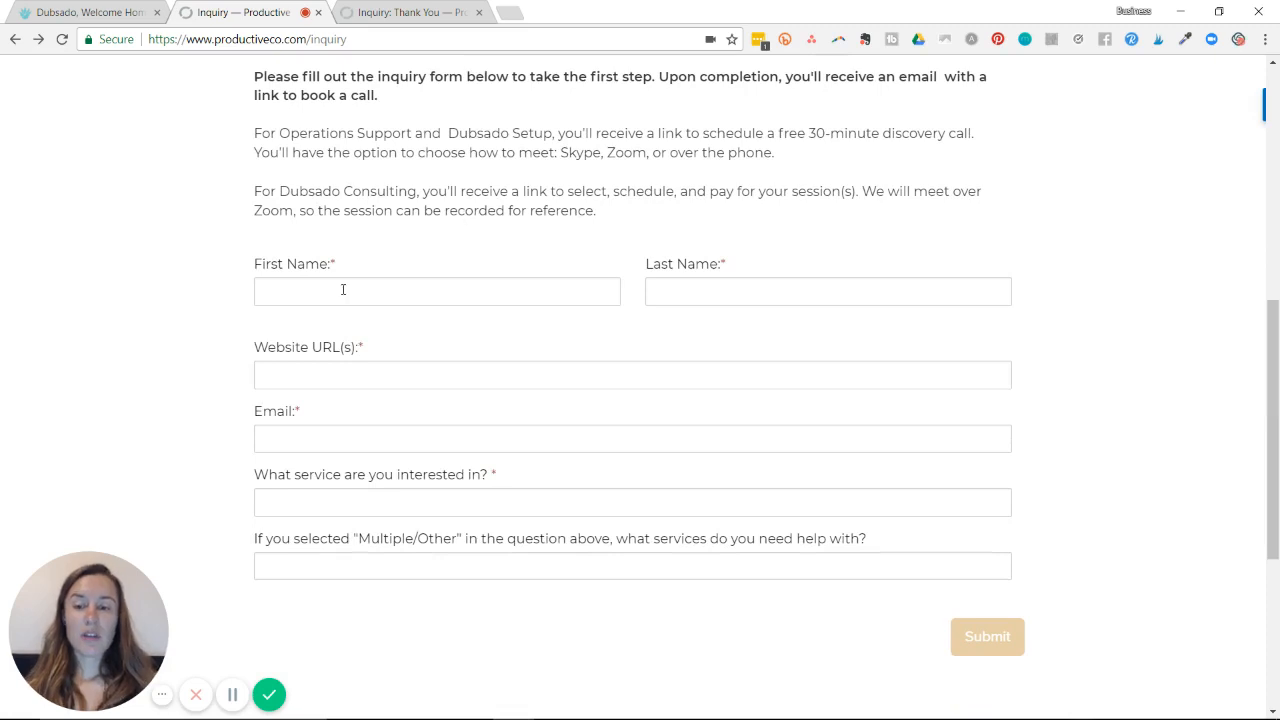
# Step: Try the live form's First Name field and Submit, then switch to the Dubsado Inquiry (Services) editor
pyautogui.click(437, 291)
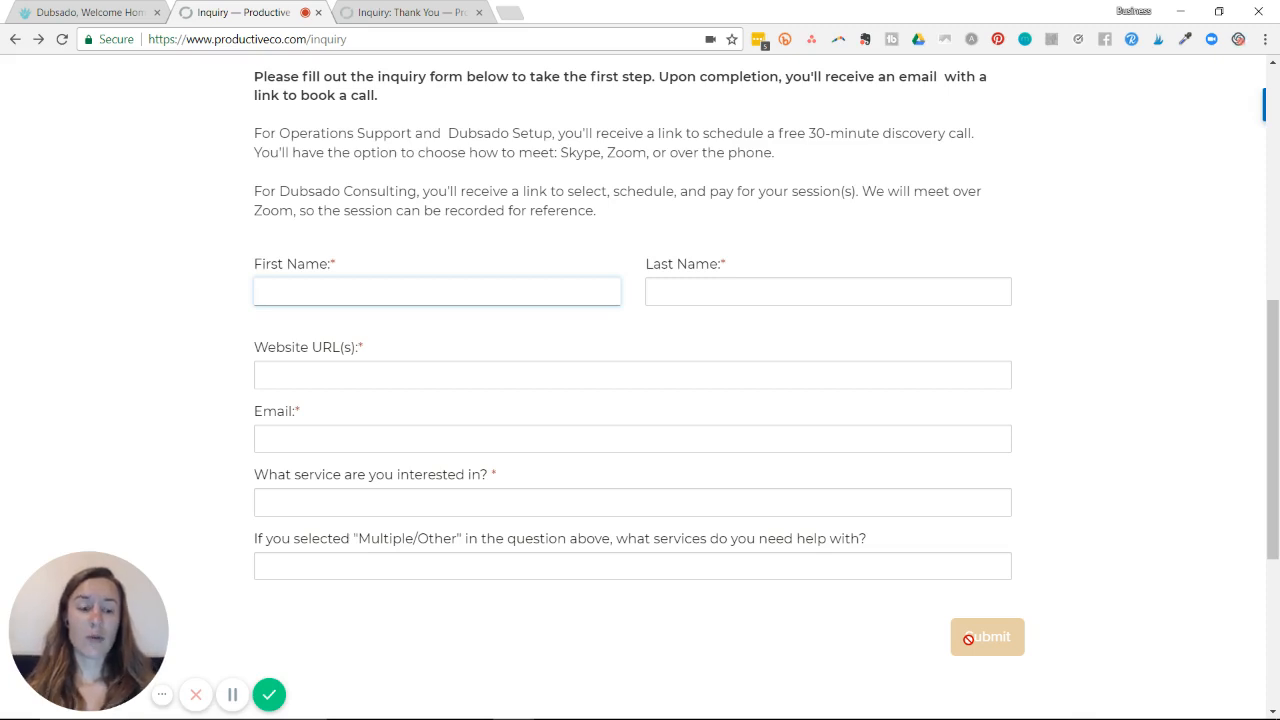
pyautogui.click(437, 291)
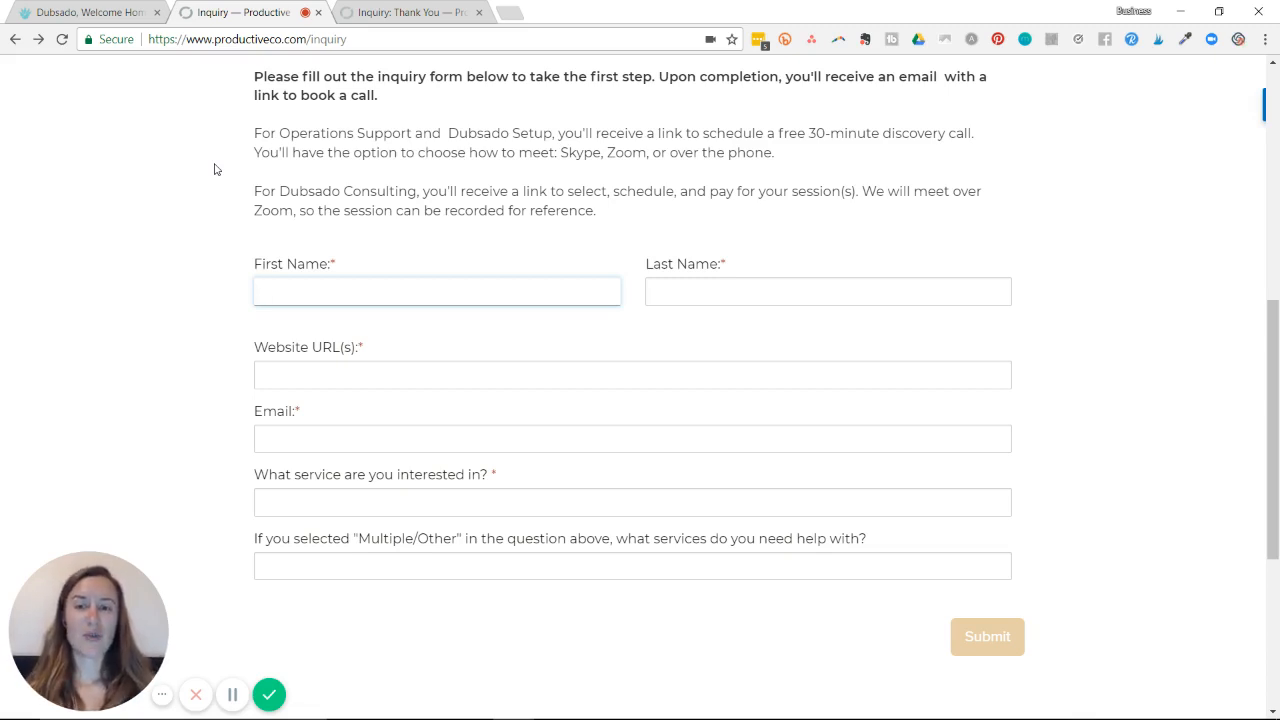
pyautogui.click(436, 291)
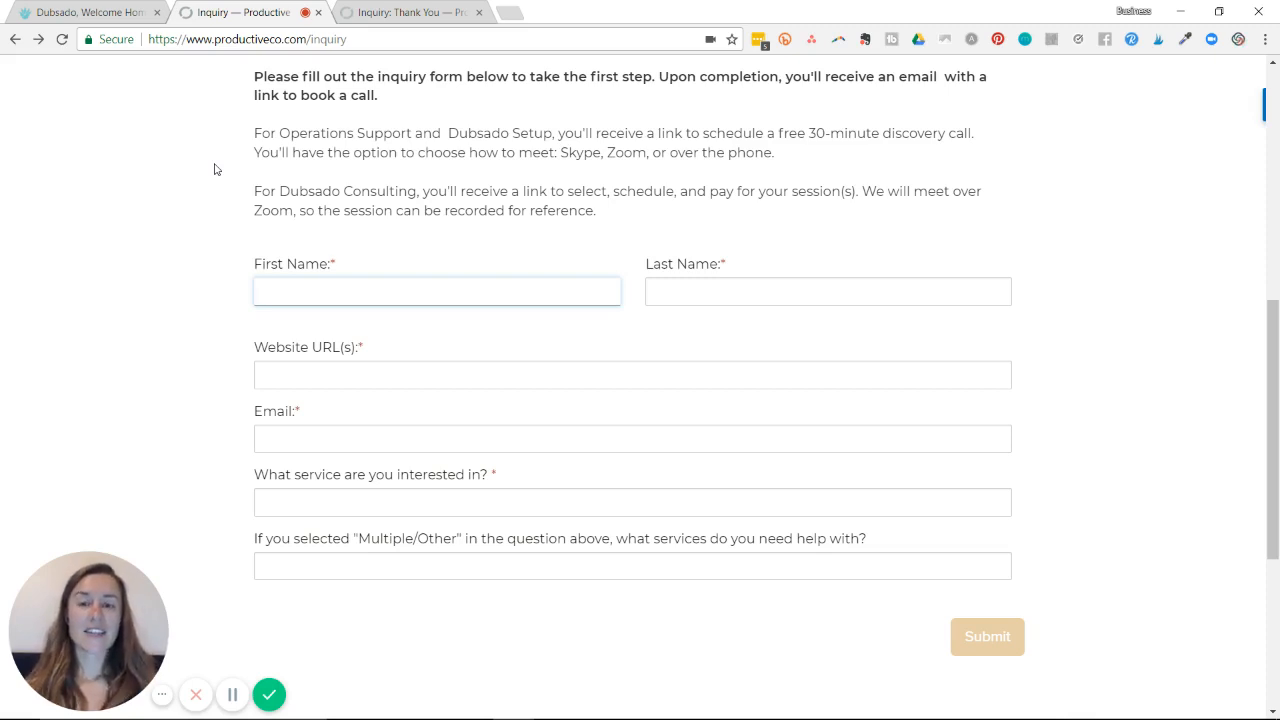
pyautogui.click(437, 291)
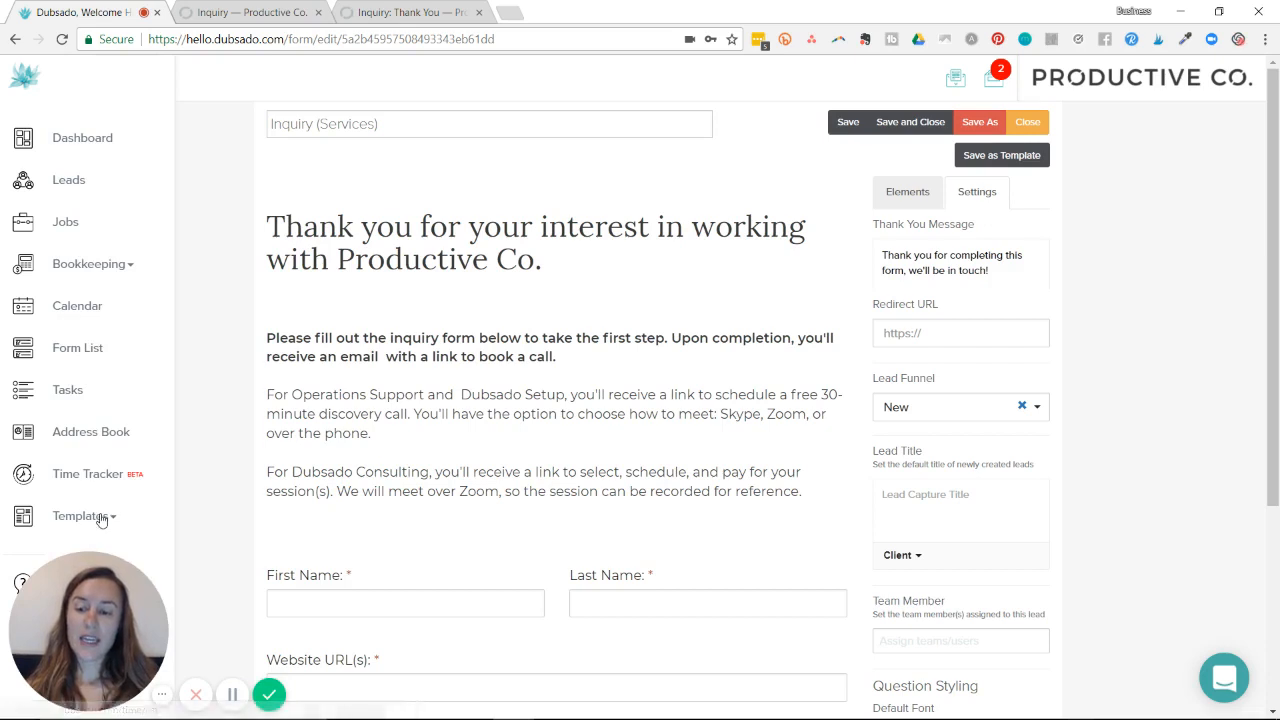
# Step: Leave the editor for Form List without saving and reopen Inquiry (Services) for editing
pyautogui.click(80, 516)
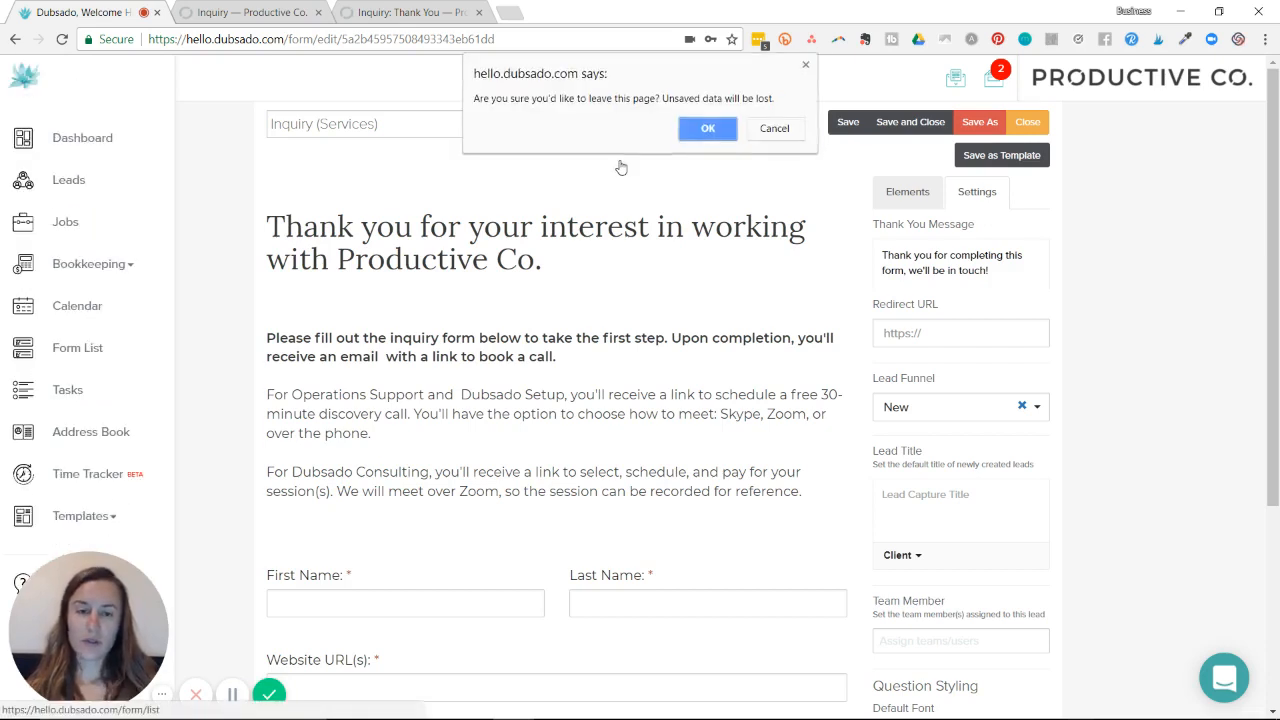
pyautogui.click(707, 128)
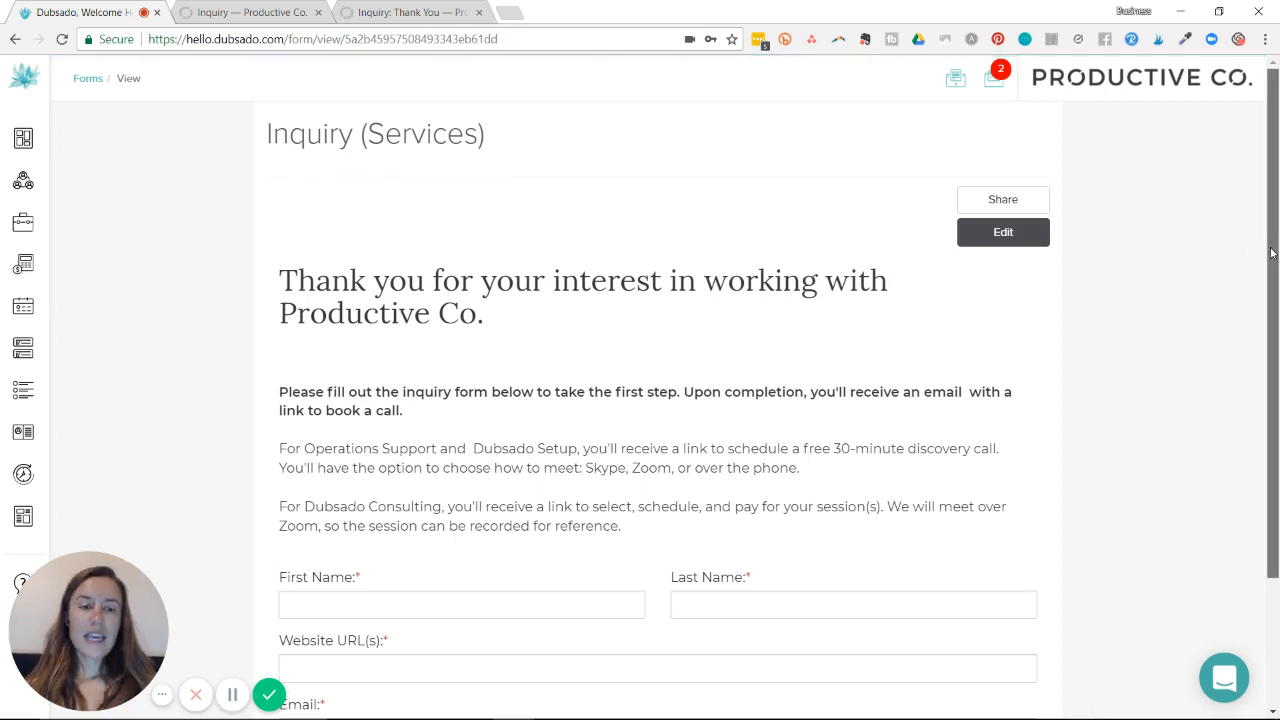
pyautogui.click(1002, 231)
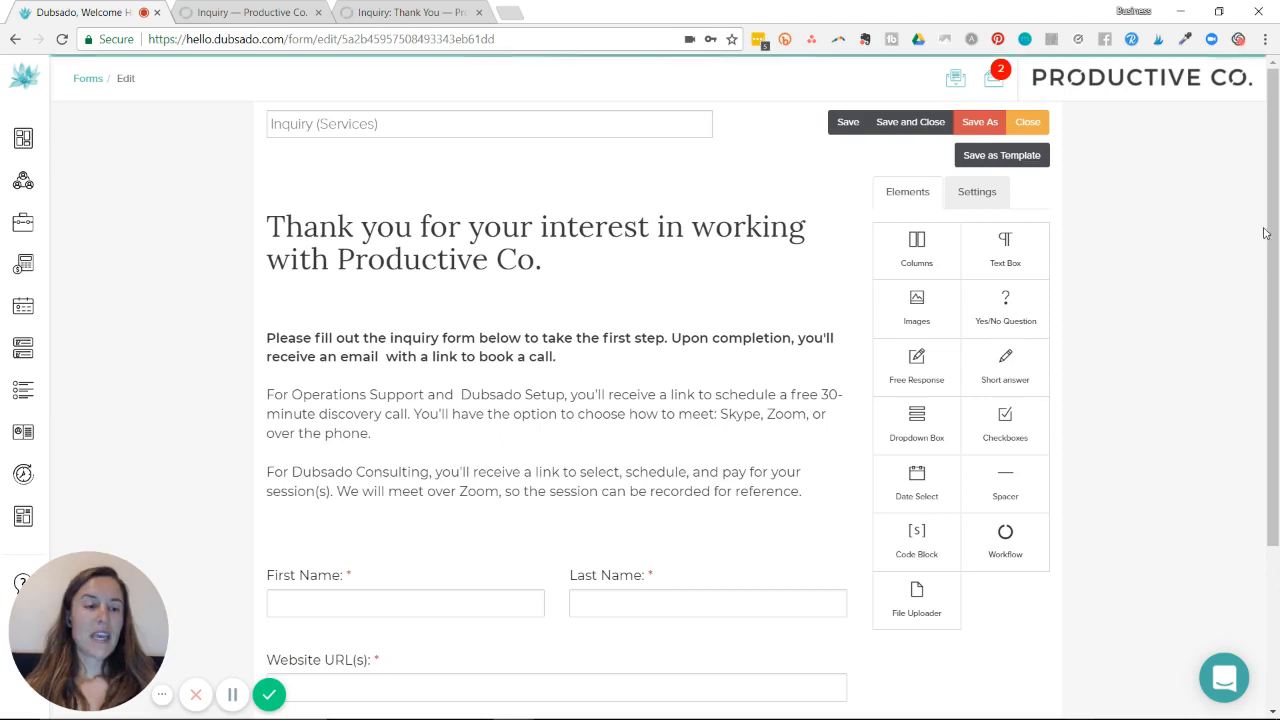
# Step: Show the Inquiry (Services) form's Settings panel with thank-you message and redirect URL
pyautogui.scroll(-3)
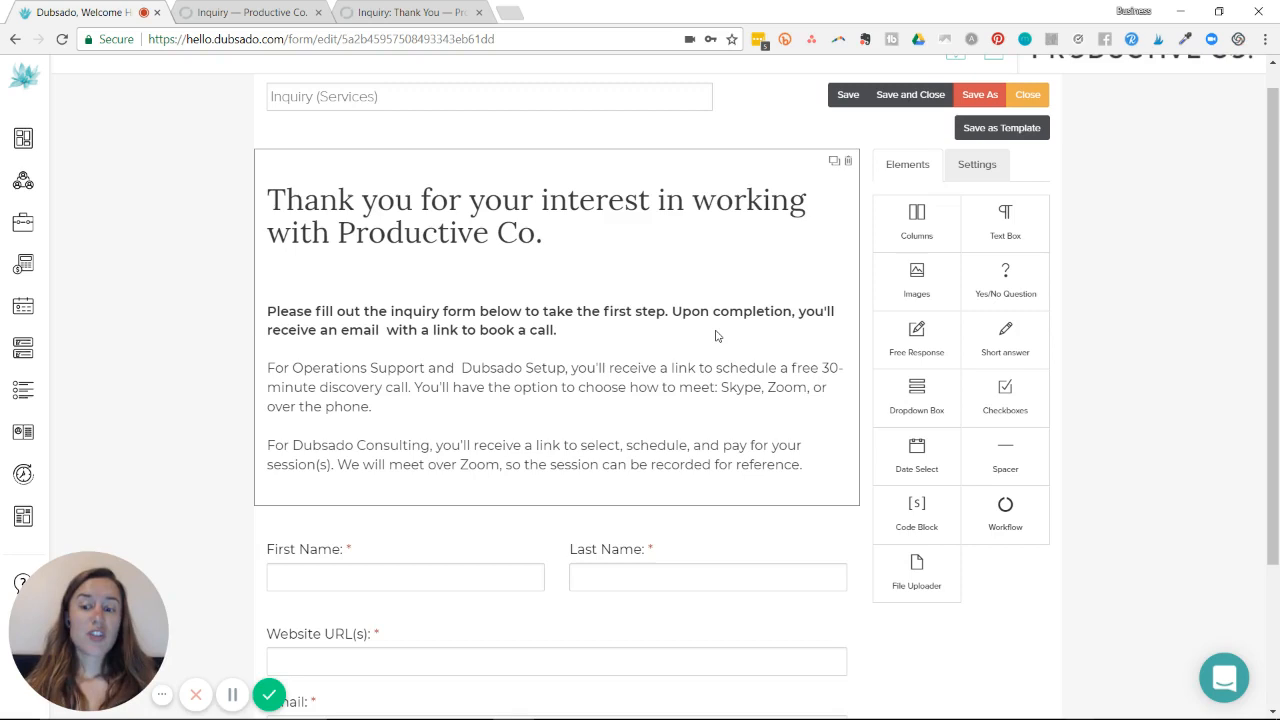
pyautogui.moveTo(858, 218)
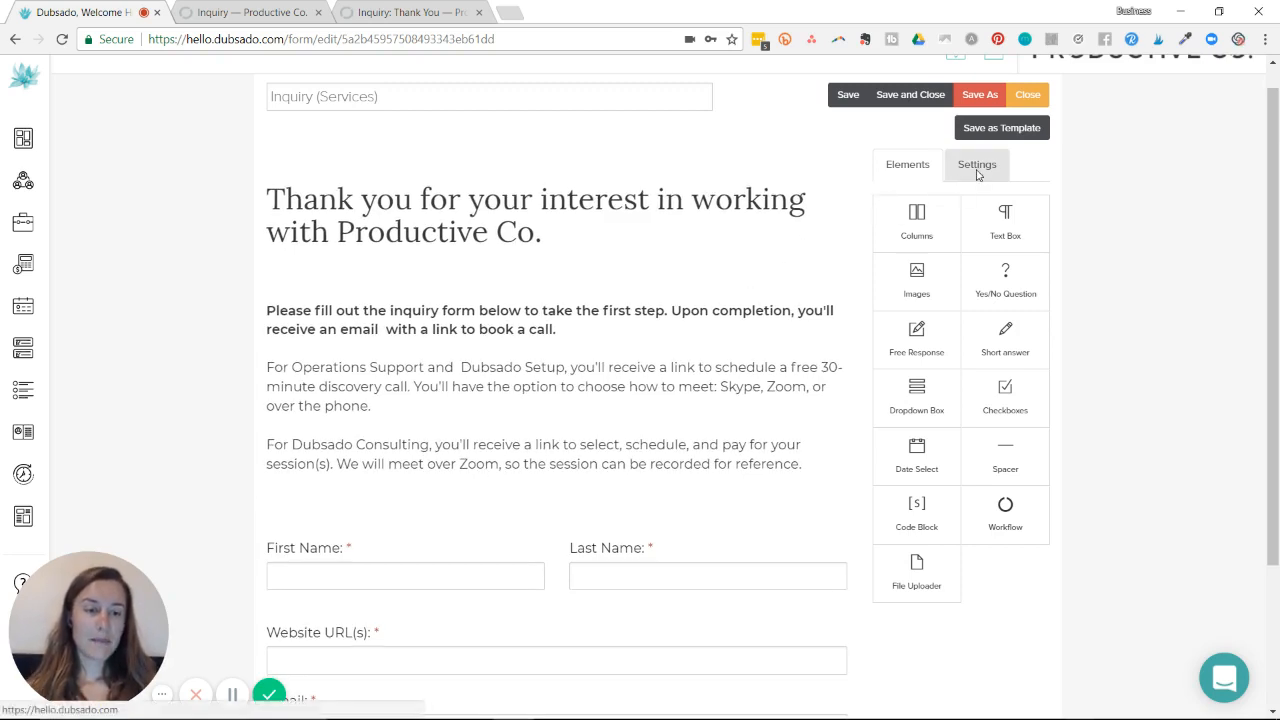
pyautogui.click(977, 164)
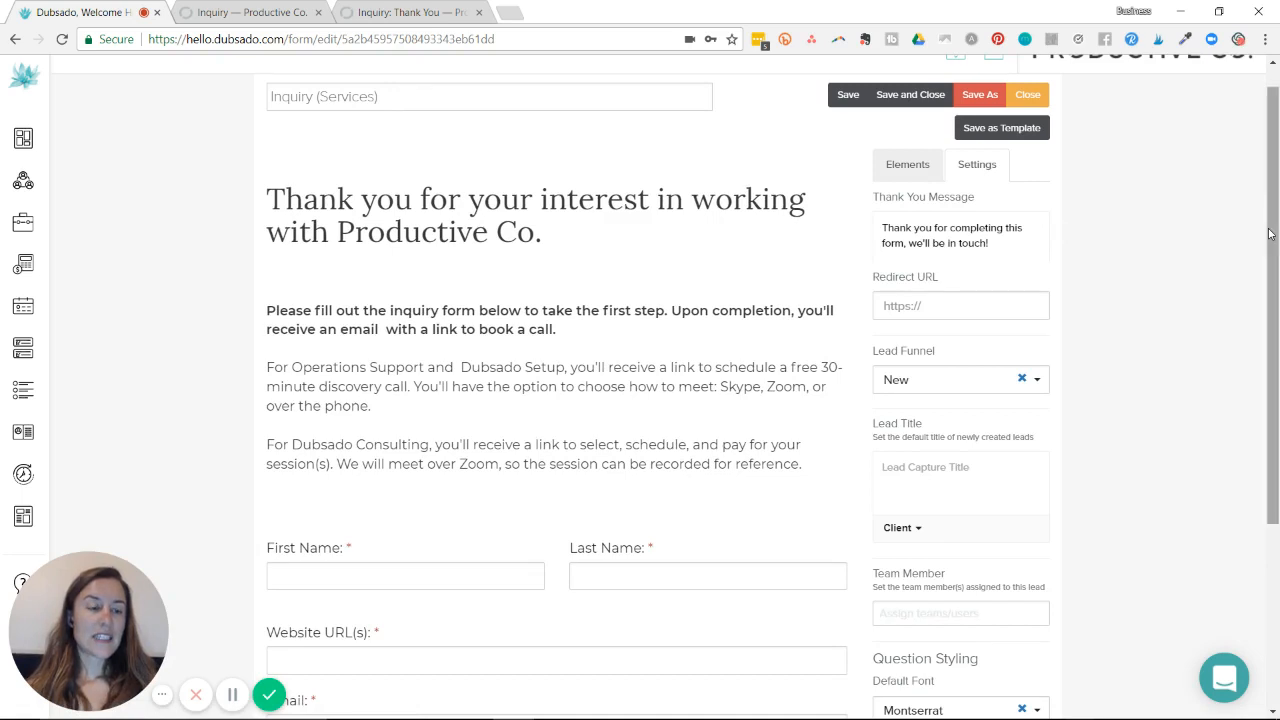
pyautogui.scroll(-3)
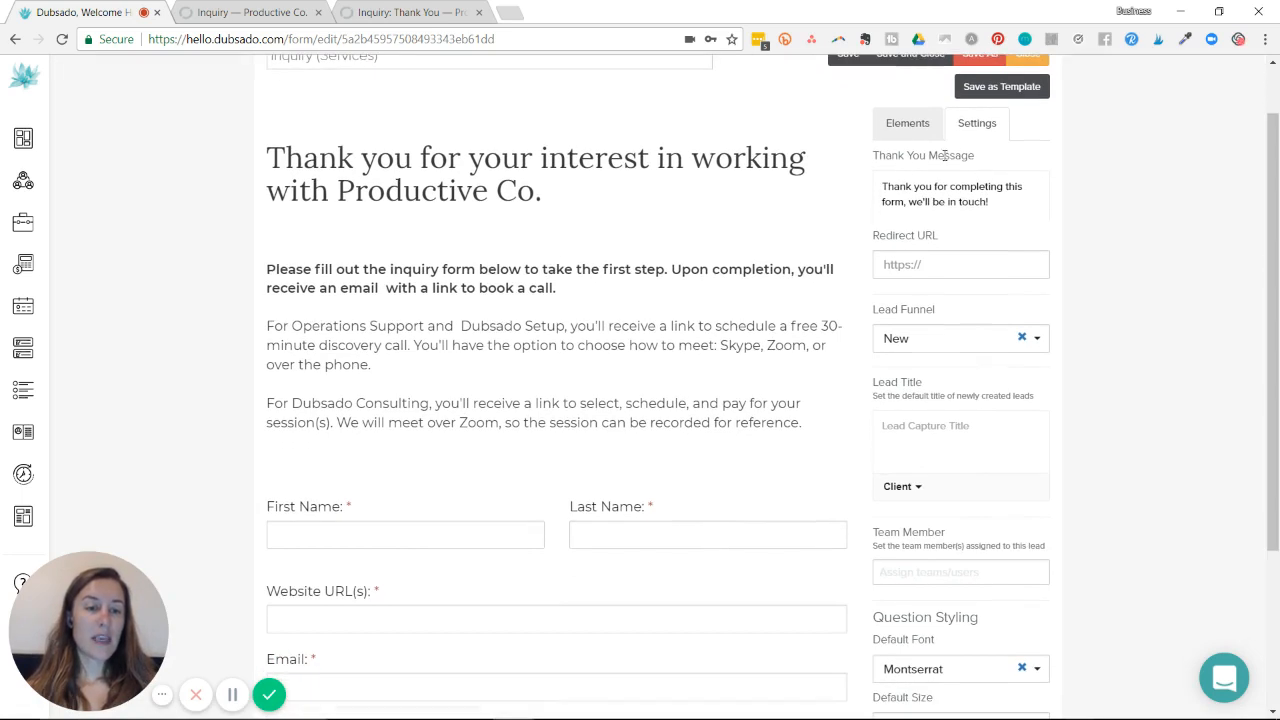
pyautogui.moveTo(963, 231)
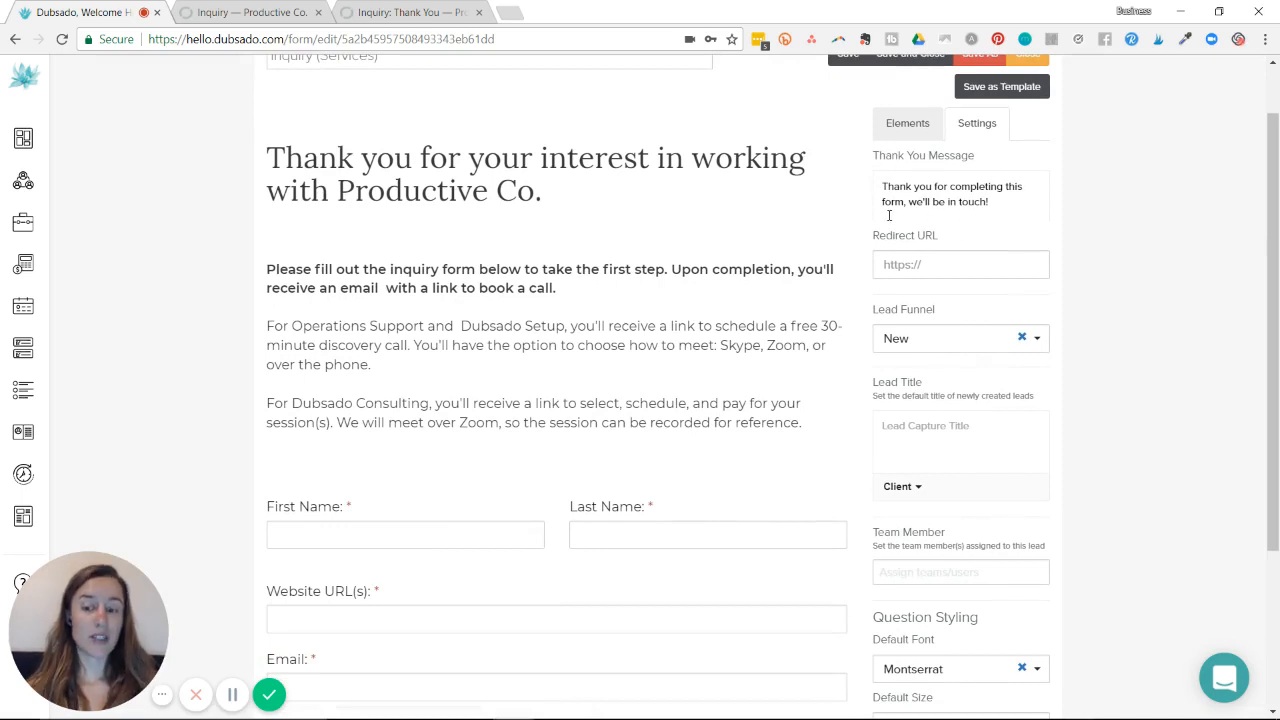
pyautogui.moveTo(876, 170)
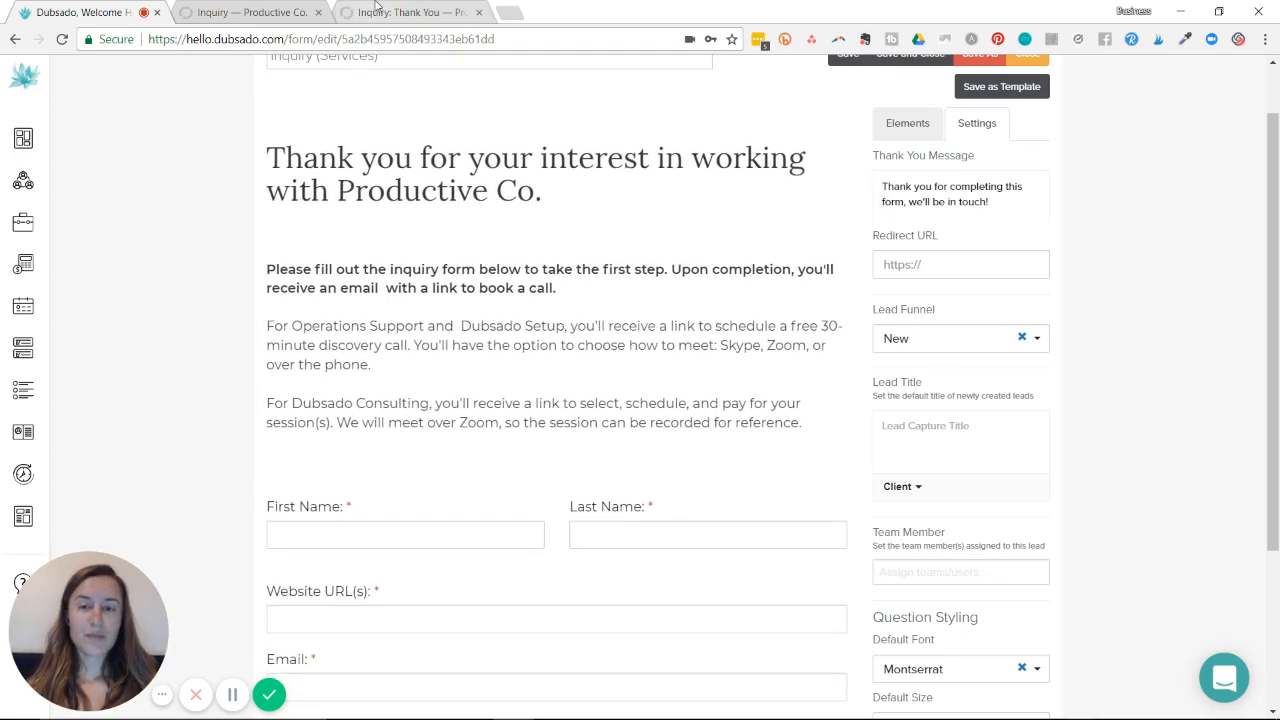
# Step: Copy the Inquiry: Thank You page URL into Dubsado's Redirect URL, save, and return to the inquiry page
pyautogui.click(400, 12)
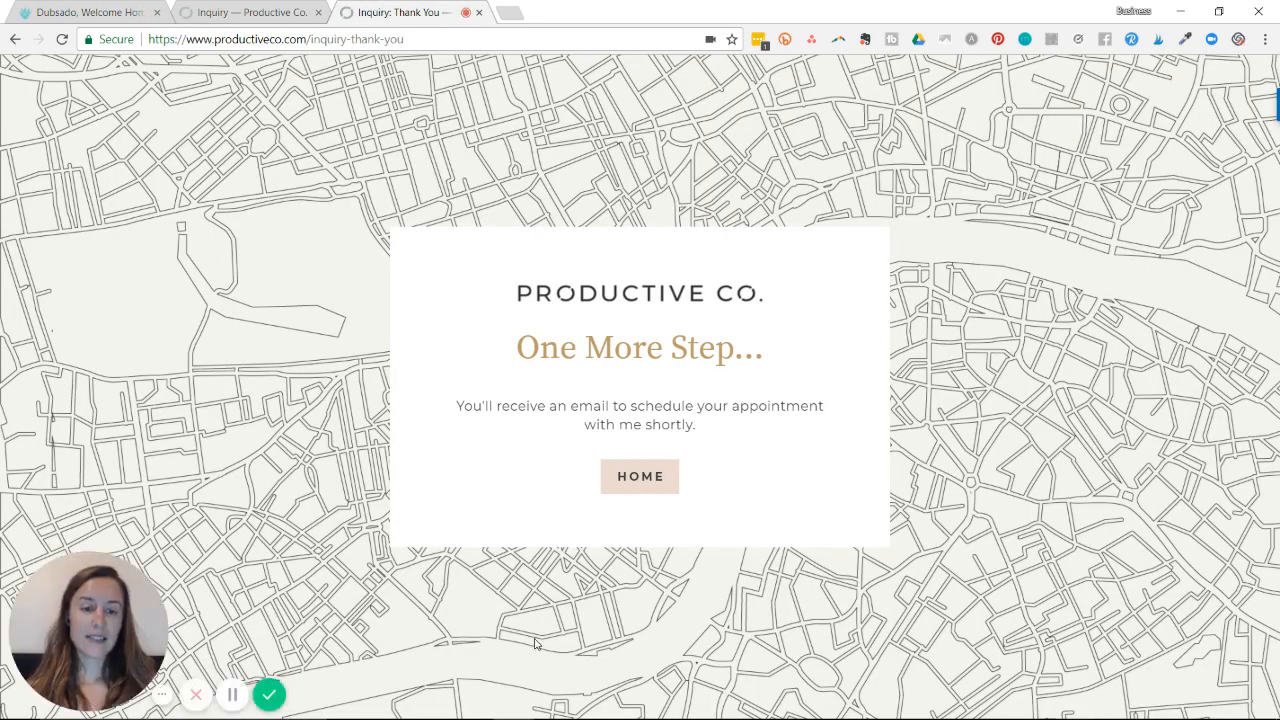
pyautogui.moveTo(558, 235)
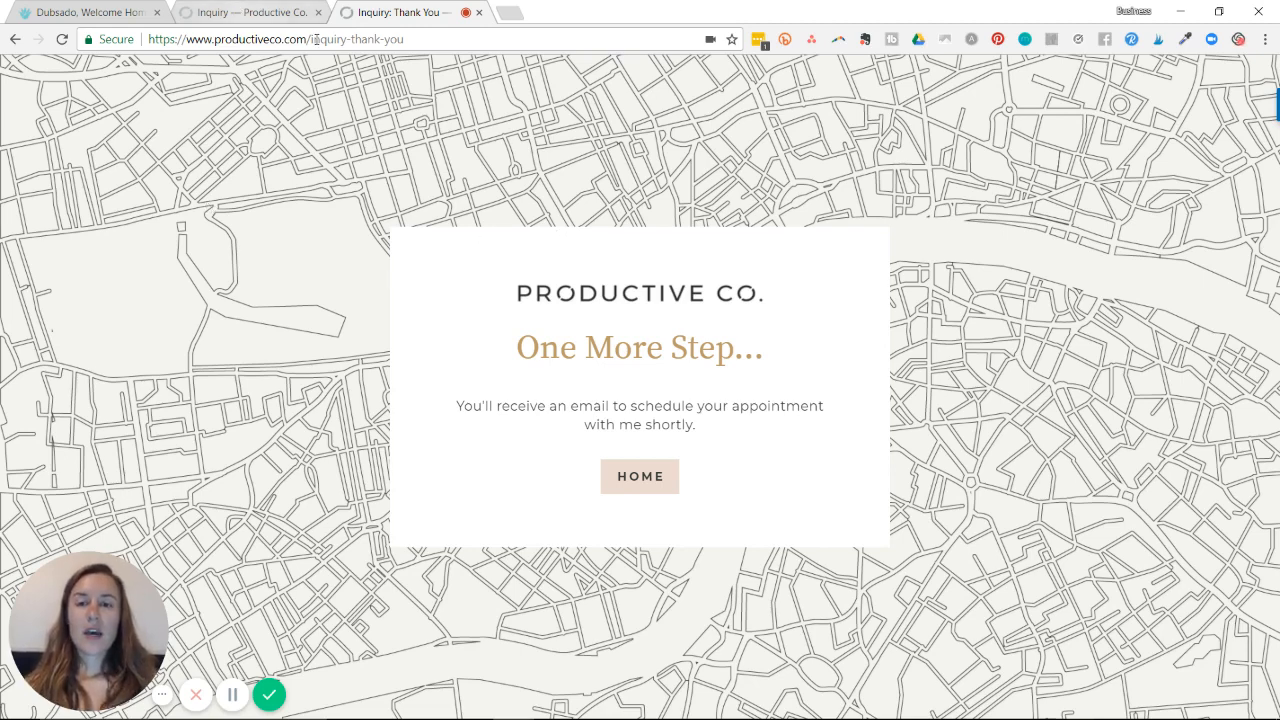
pyautogui.click(280, 39)
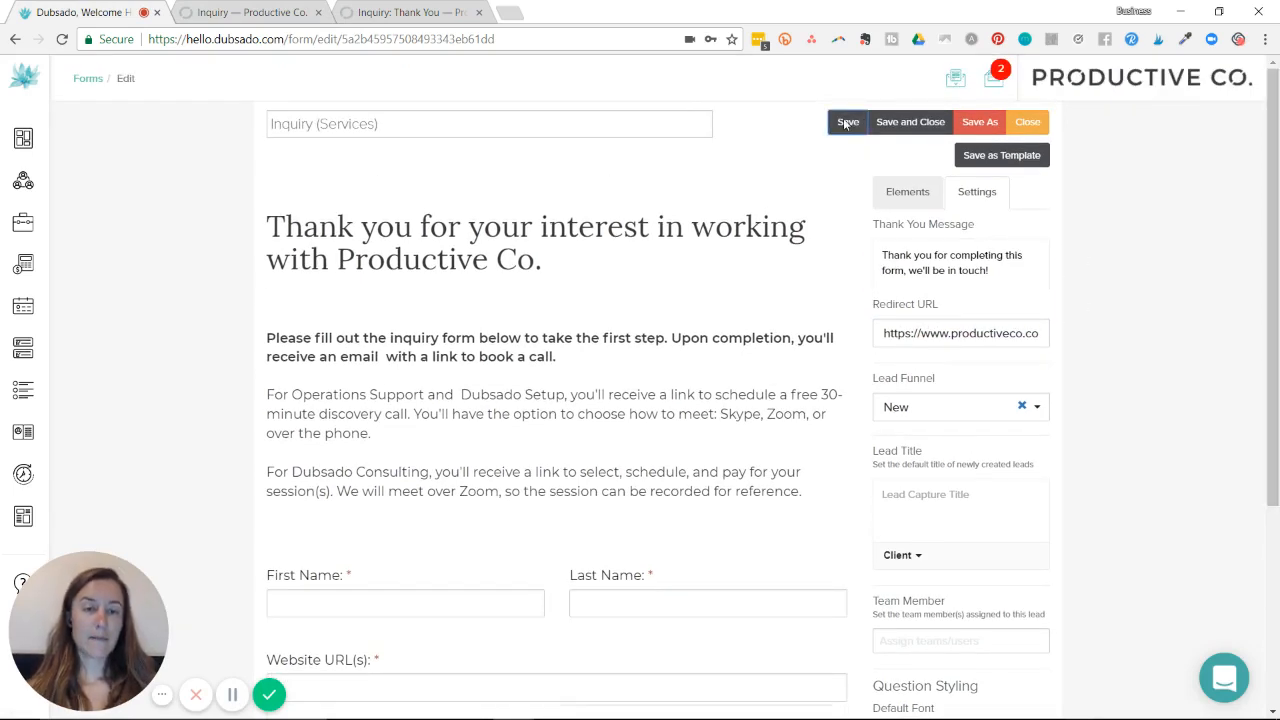
pyautogui.click(847, 122)
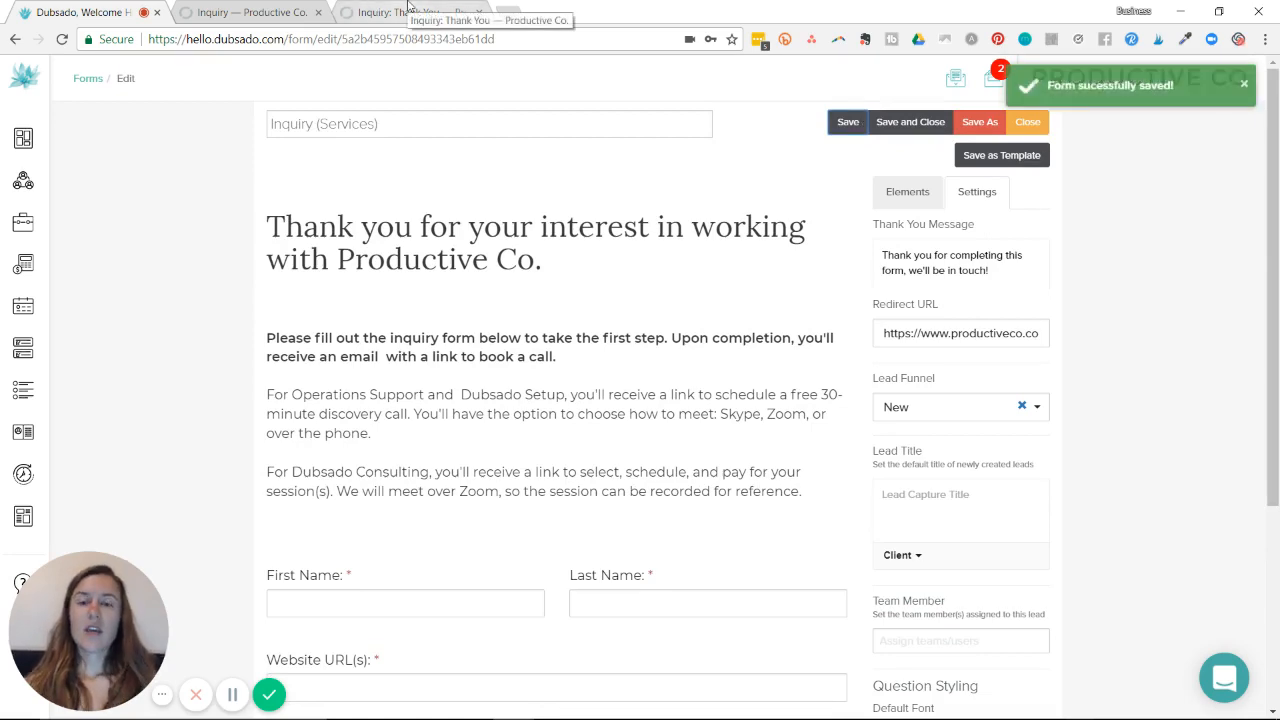
pyautogui.click(250, 12)
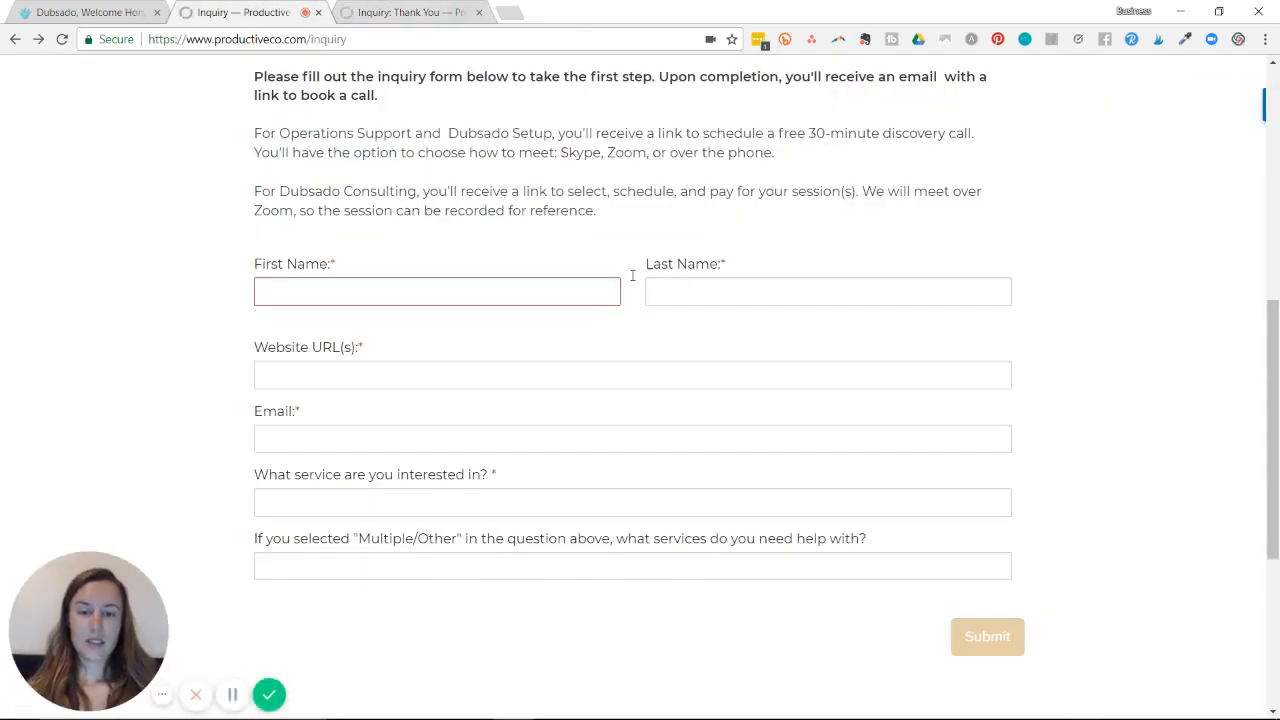
# Step: Submit a test inquiry with values abc/123/abc/abc and service Multiple/Other
pyautogui.write('abc')
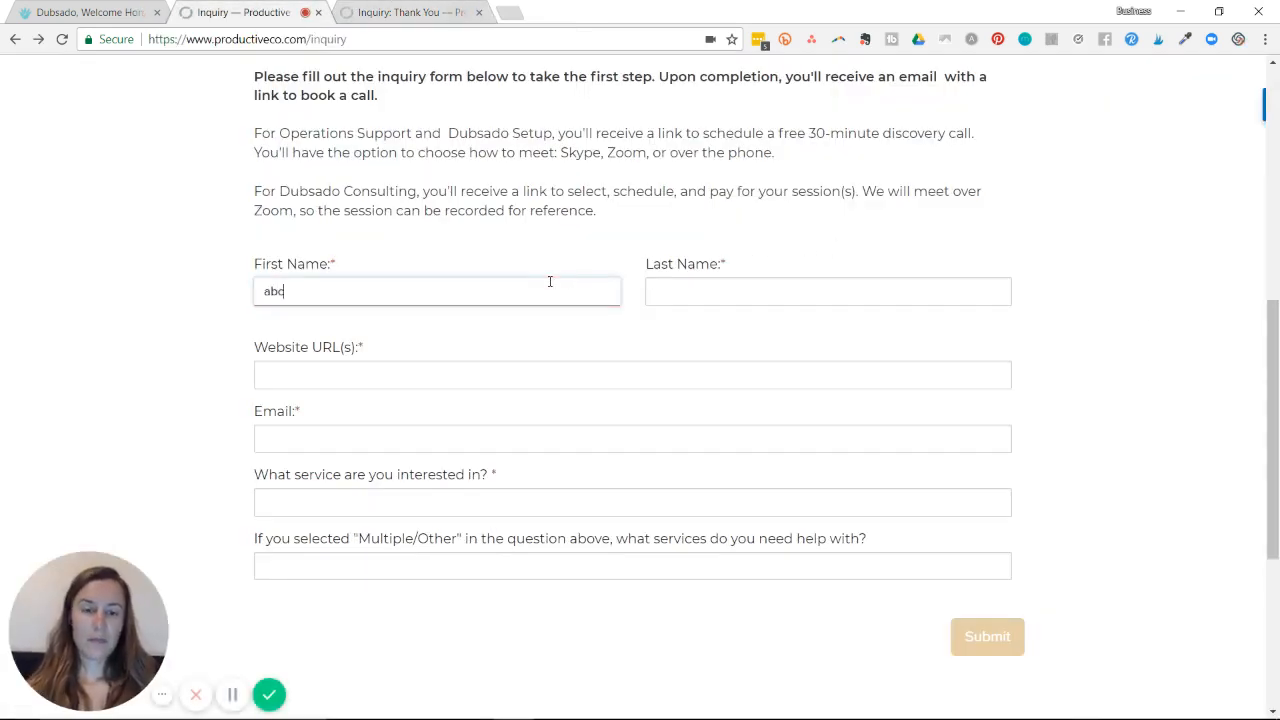
pyautogui.write('123')
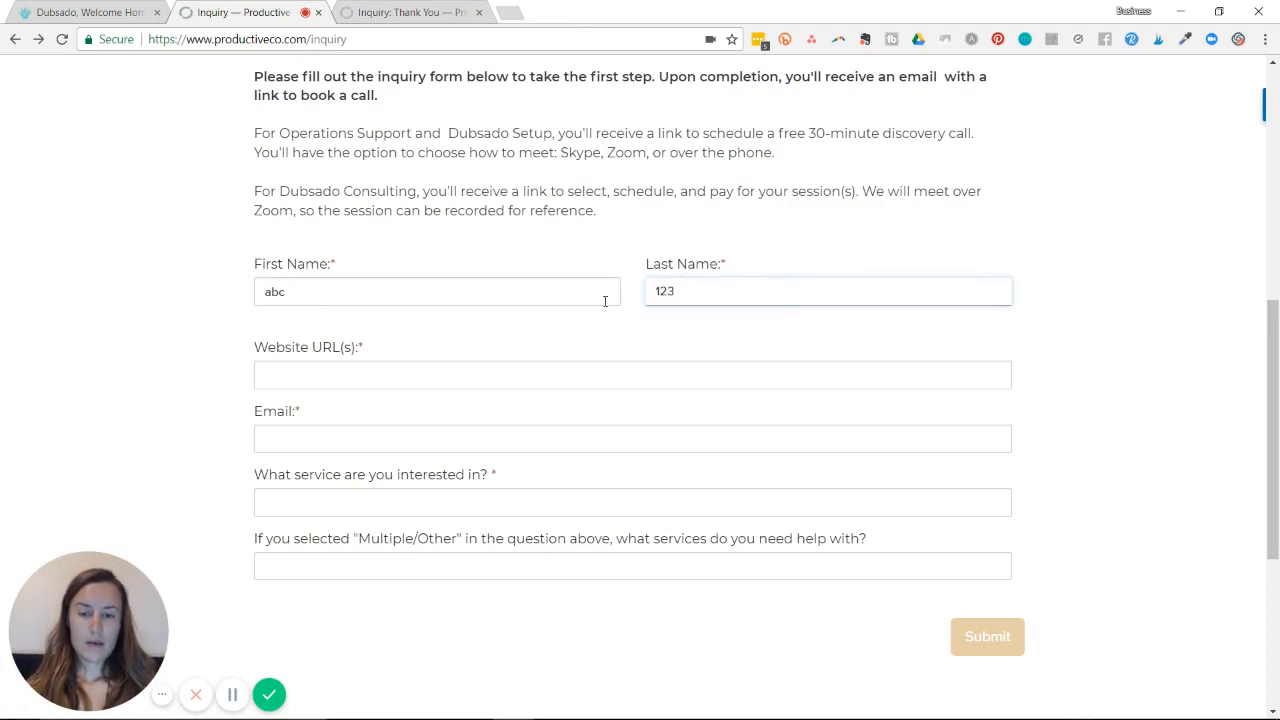
pyautogui.write('abc')
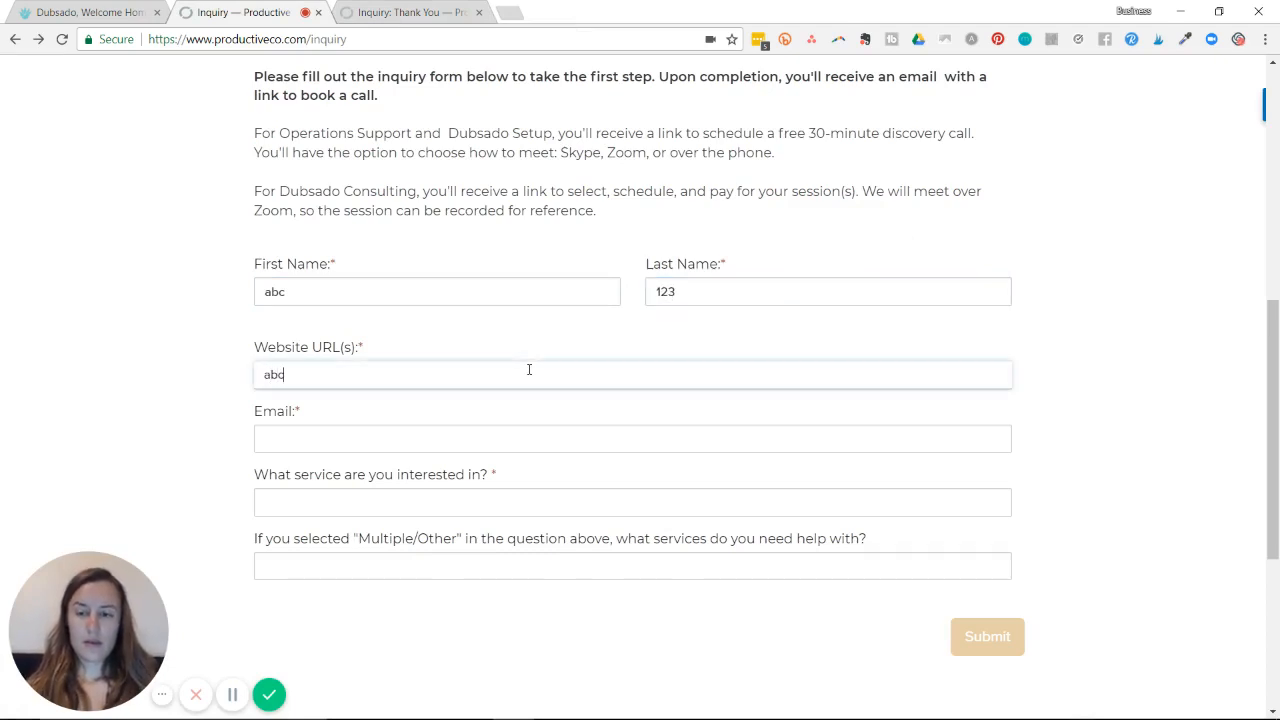
pyautogui.write('abc')
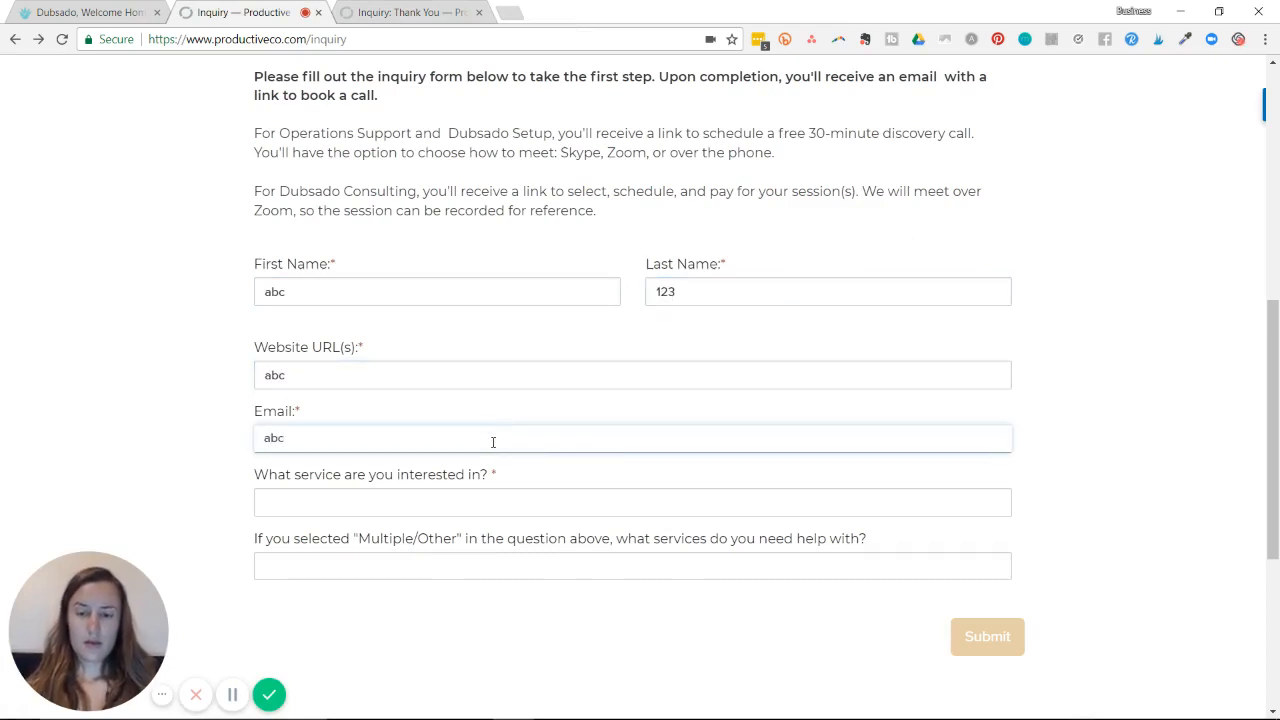
pyautogui.click(632, 501)
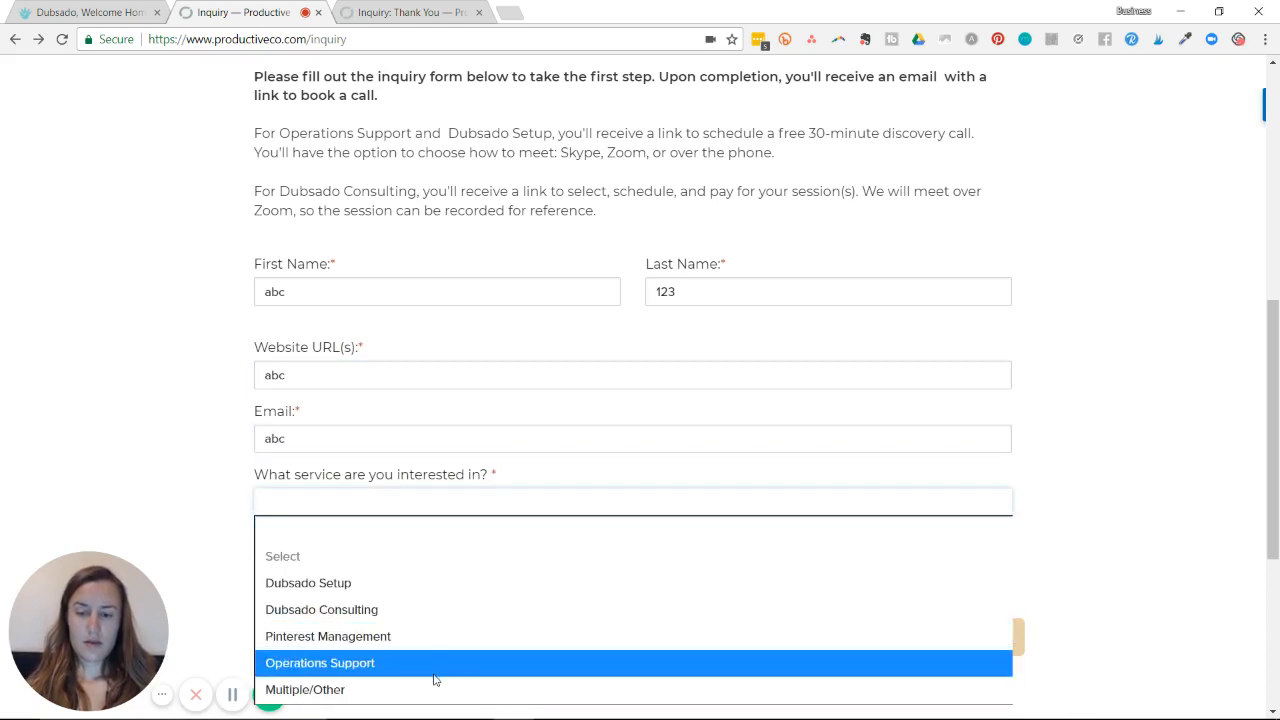
pyautogui.click(305, 689)
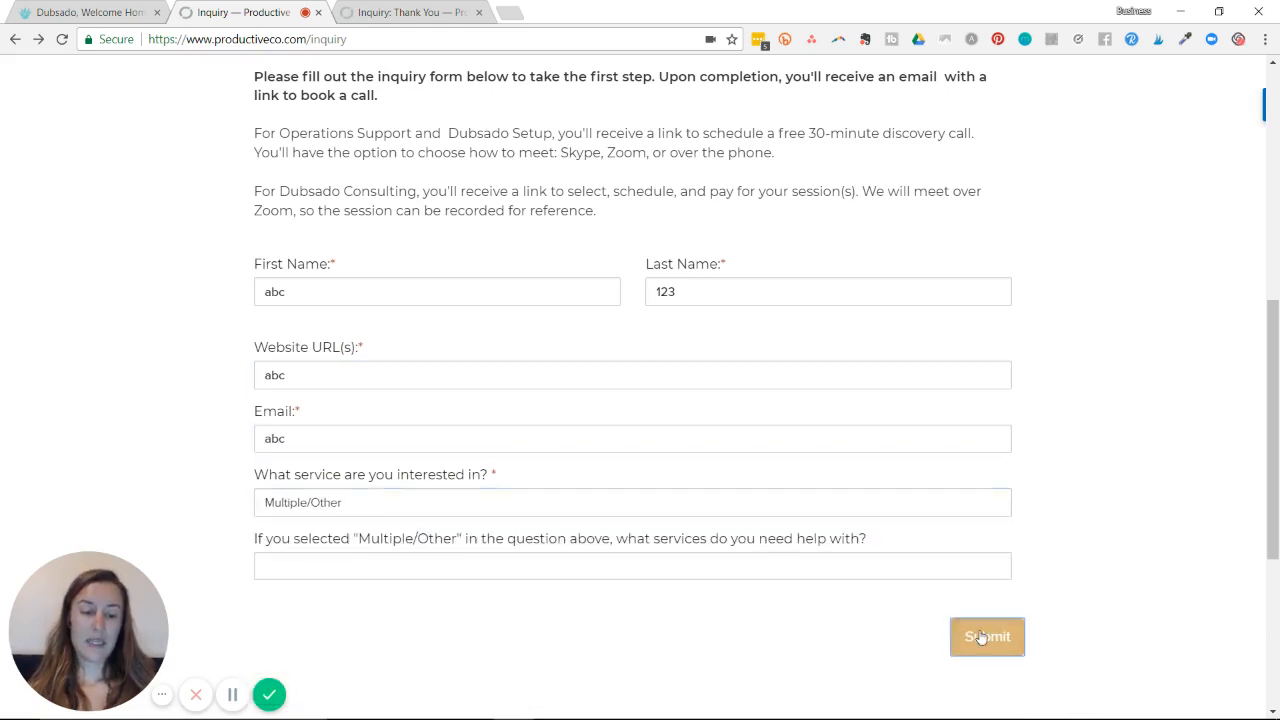
pyautogui.click(986, 637)
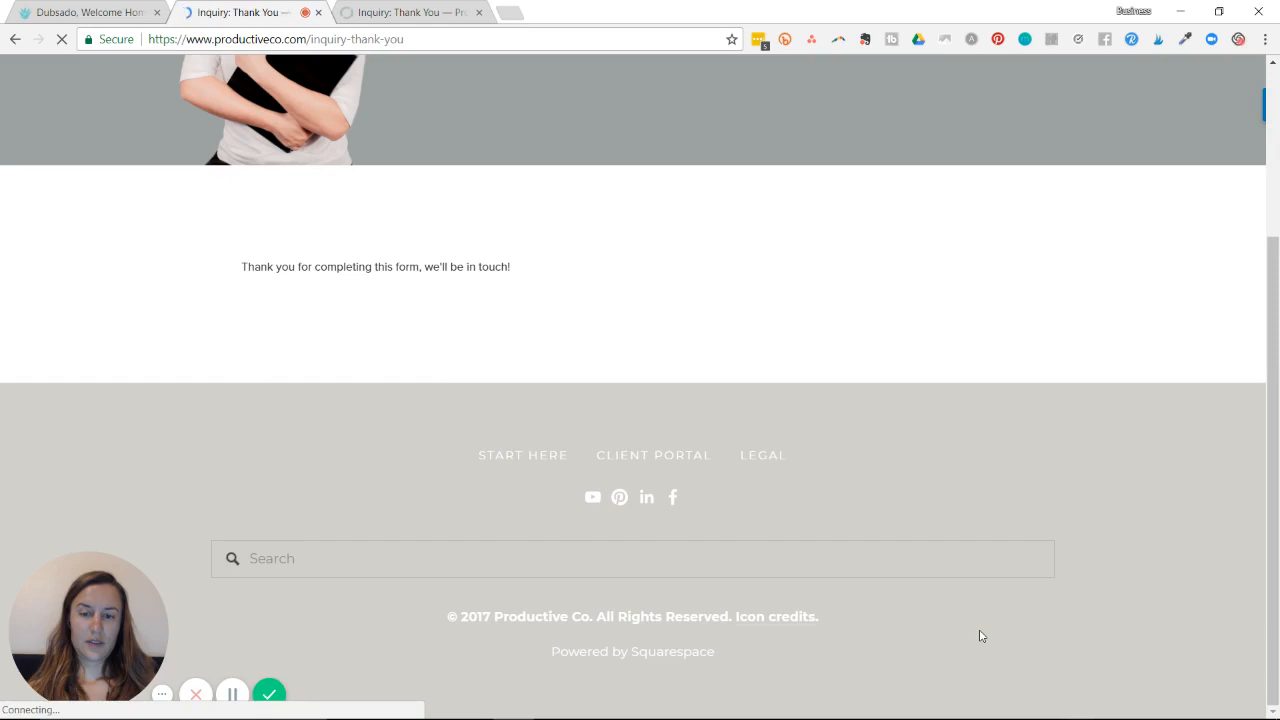